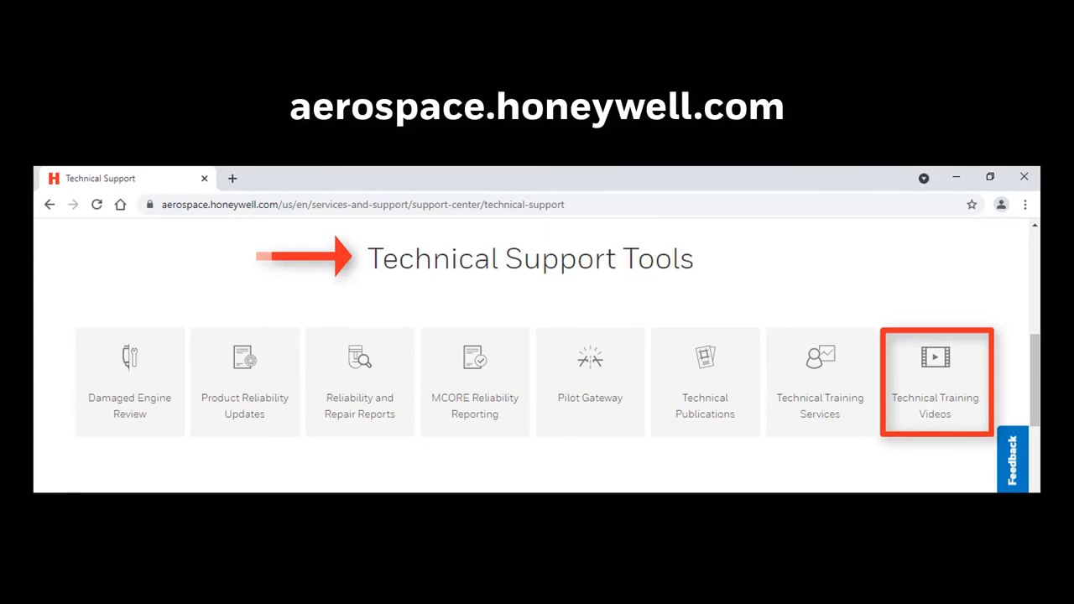
left_click(935, 382)
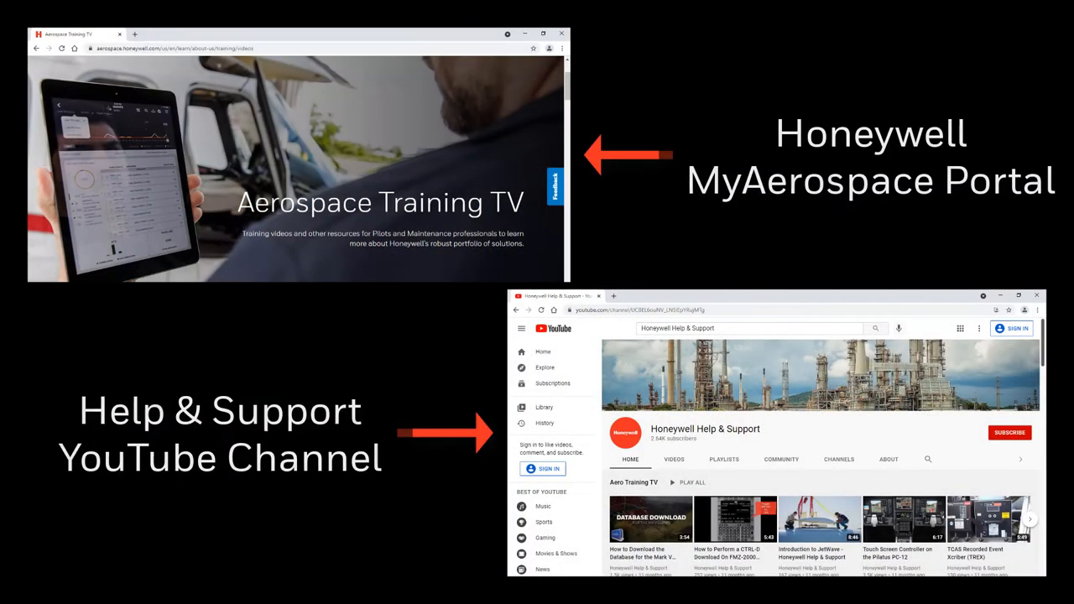